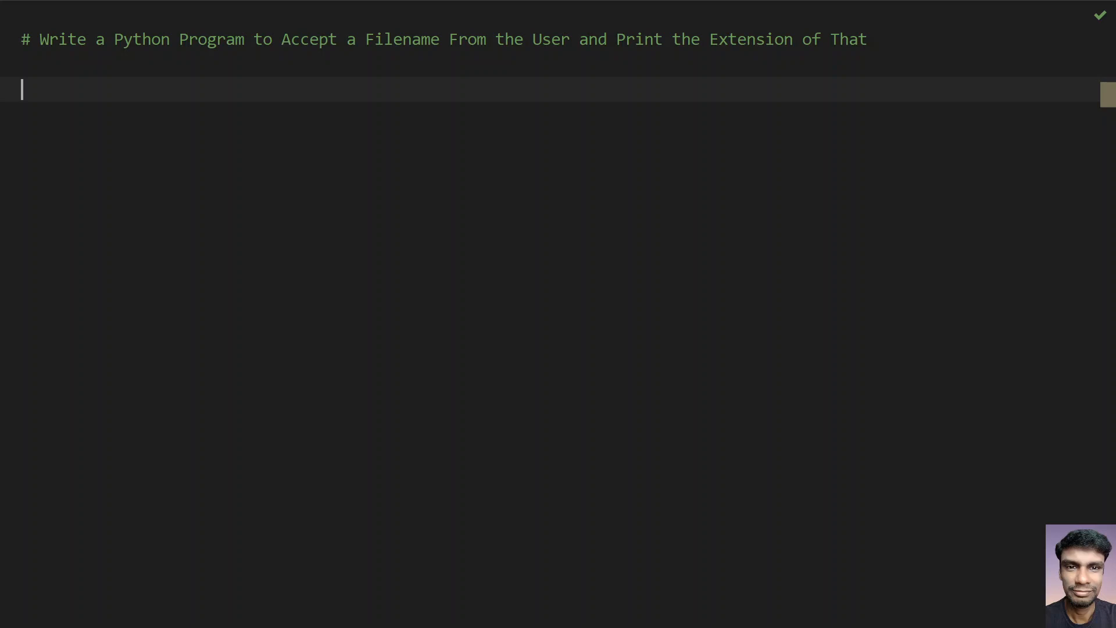
- Write filename = input("Enter the filename : ") to read the filename from the user
type("filename")
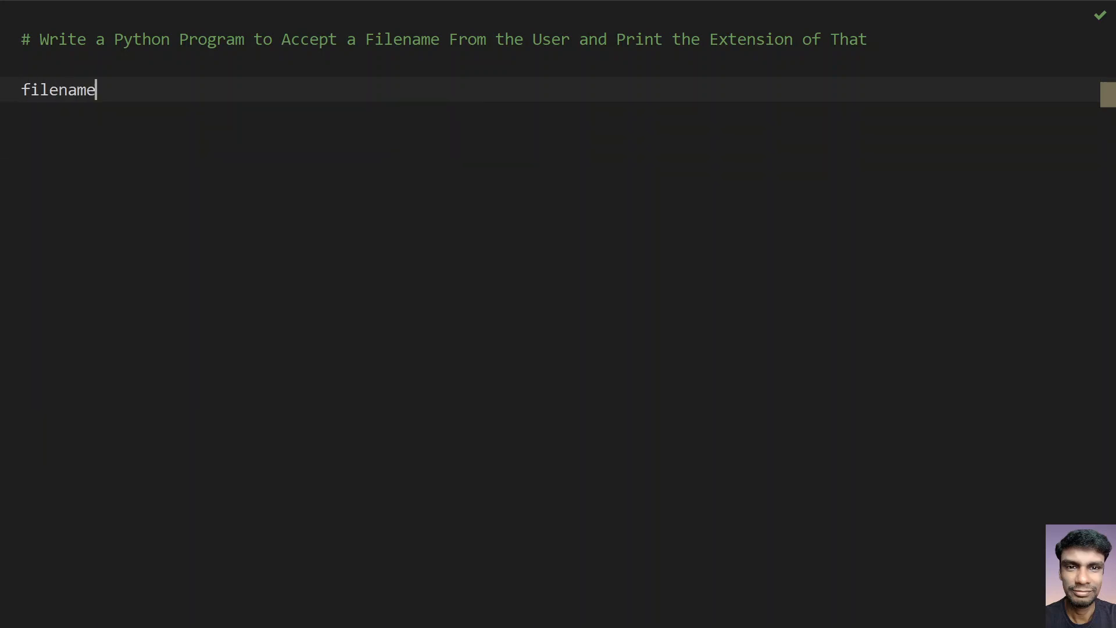
type("=")
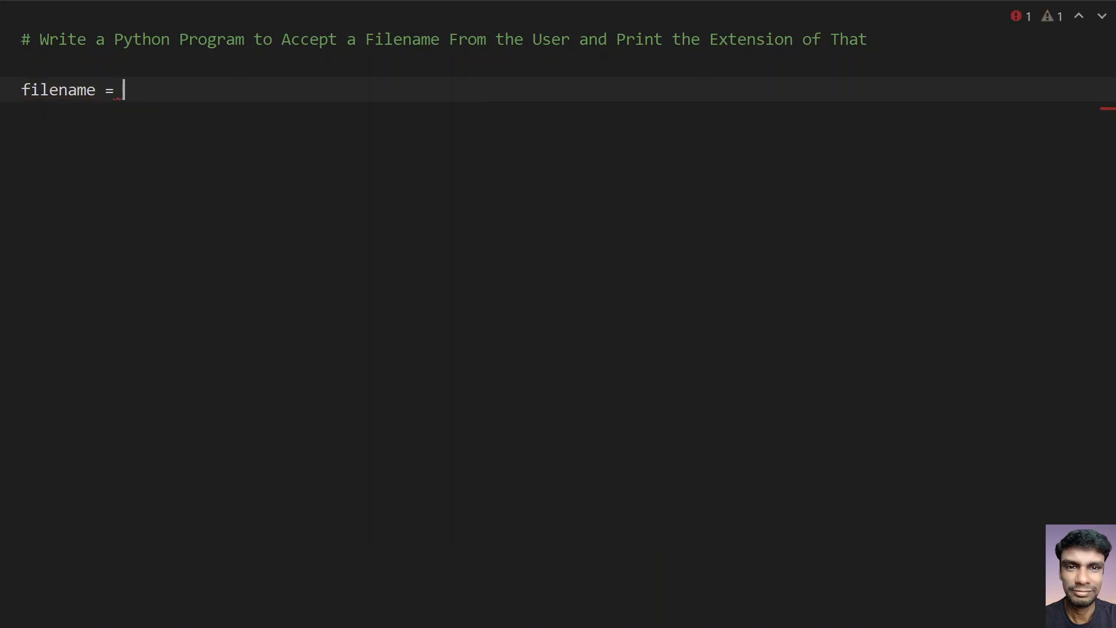
type("input(")
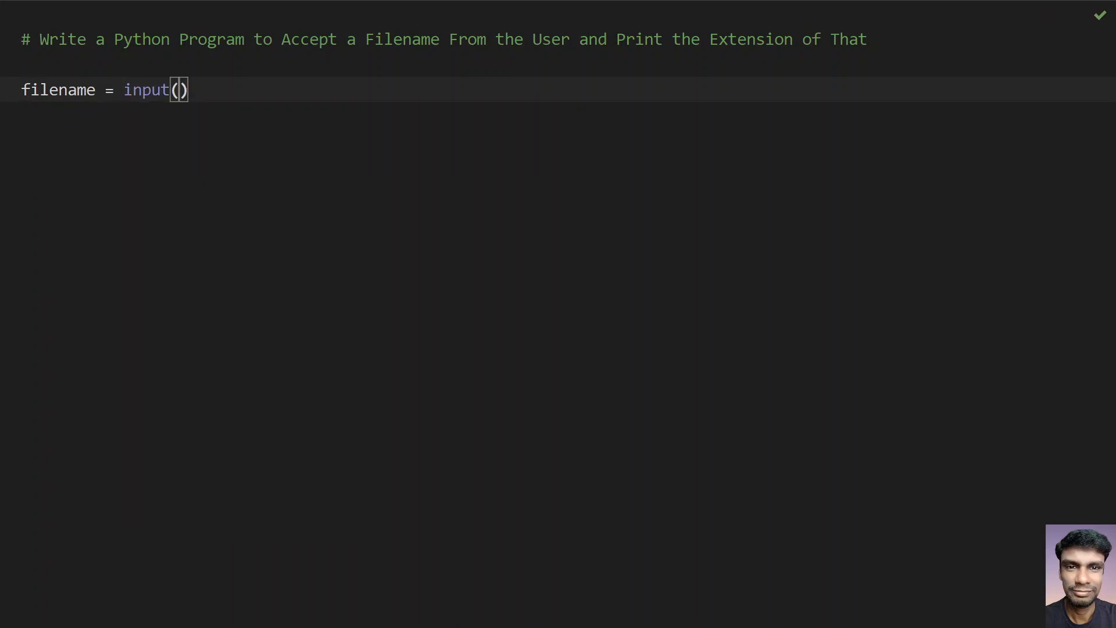
type("\"Enter the f")
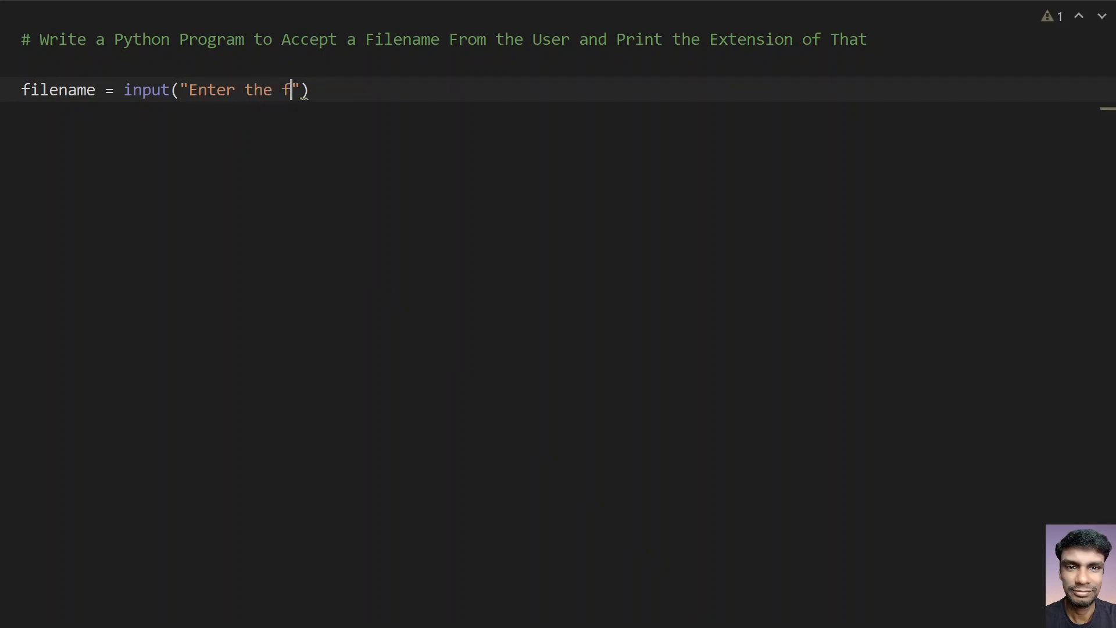
type("ilename :")
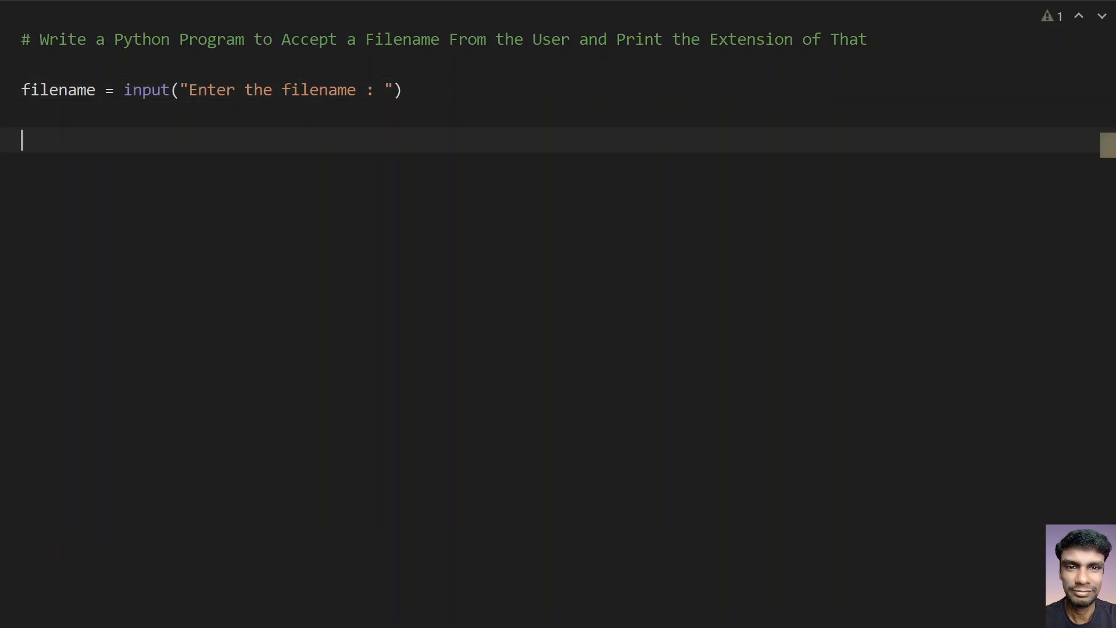
- Write extension = filename.split(".") to split the name at the dot
type("extens")
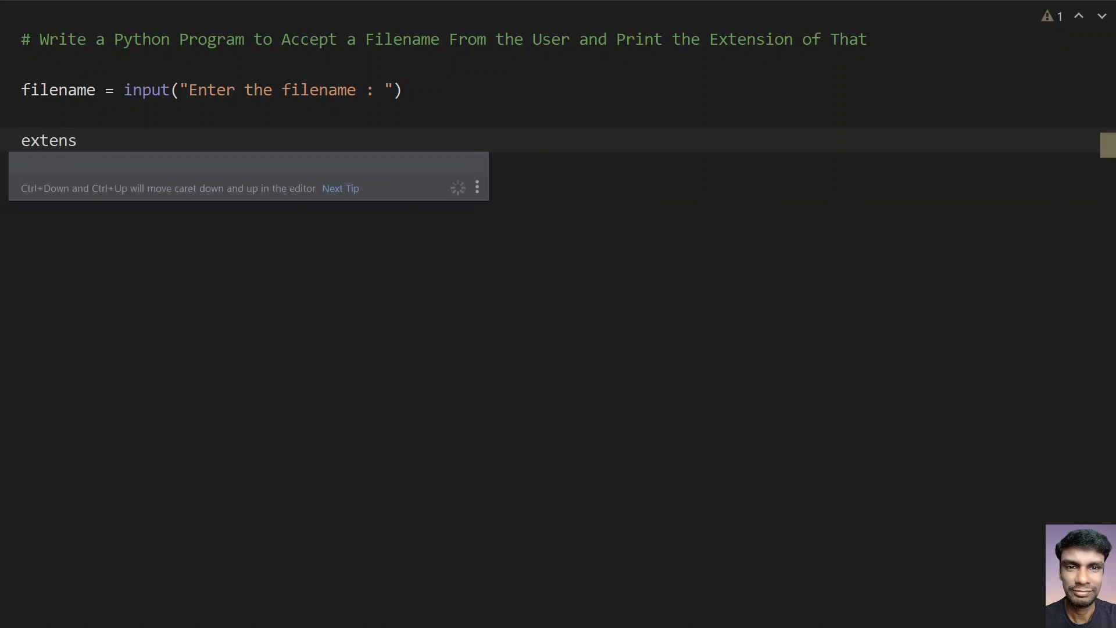
type("ion =")
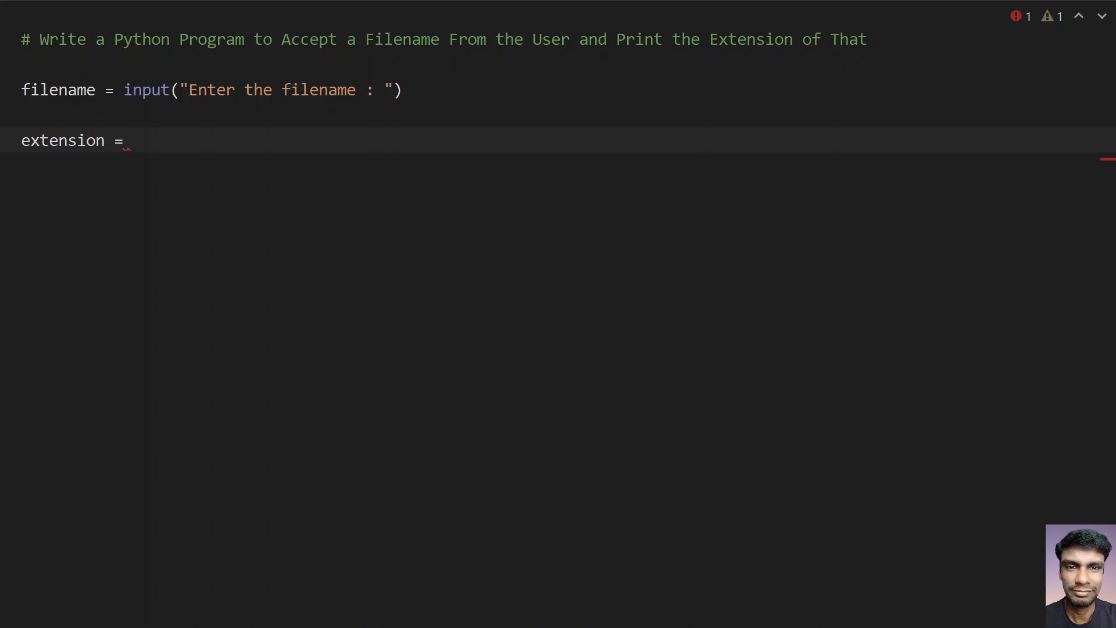
type("filename")
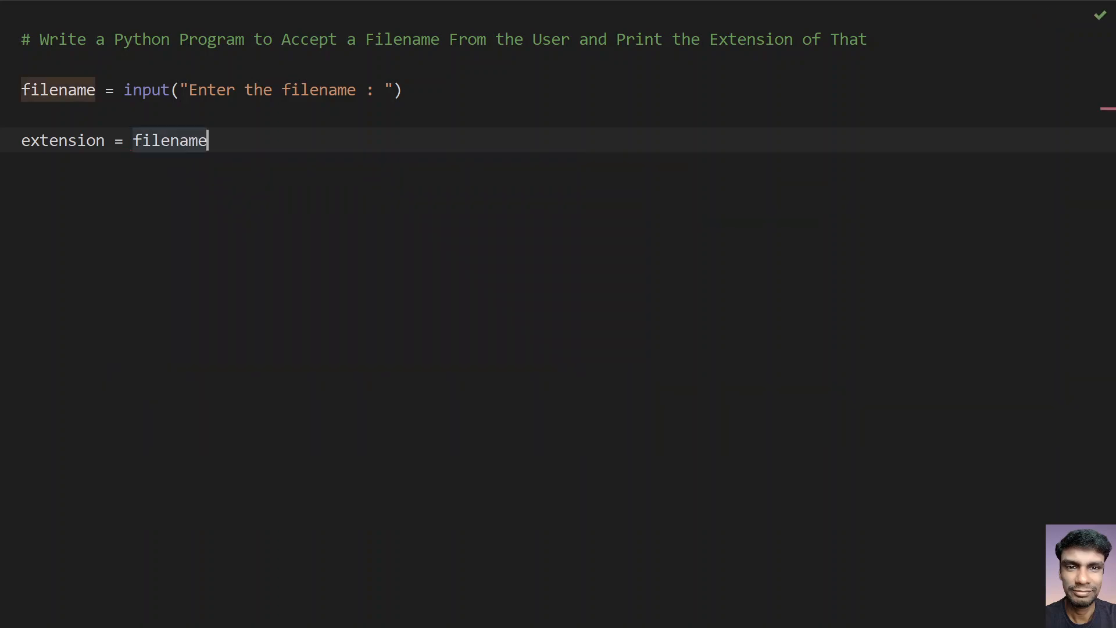
type(".split()")
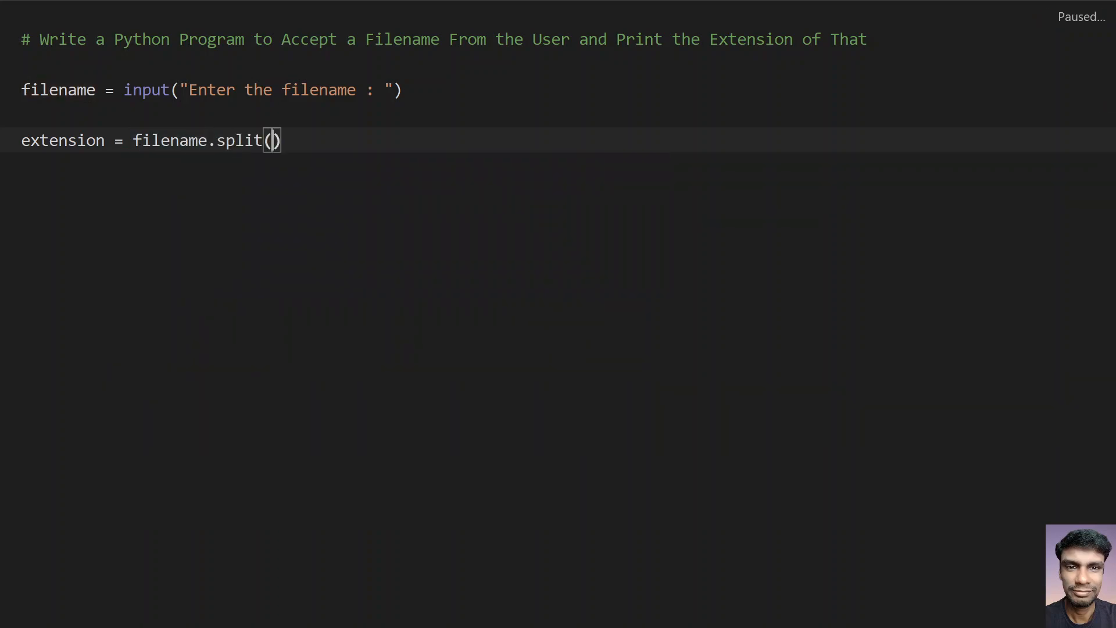
type("\".\"")
type("print(")
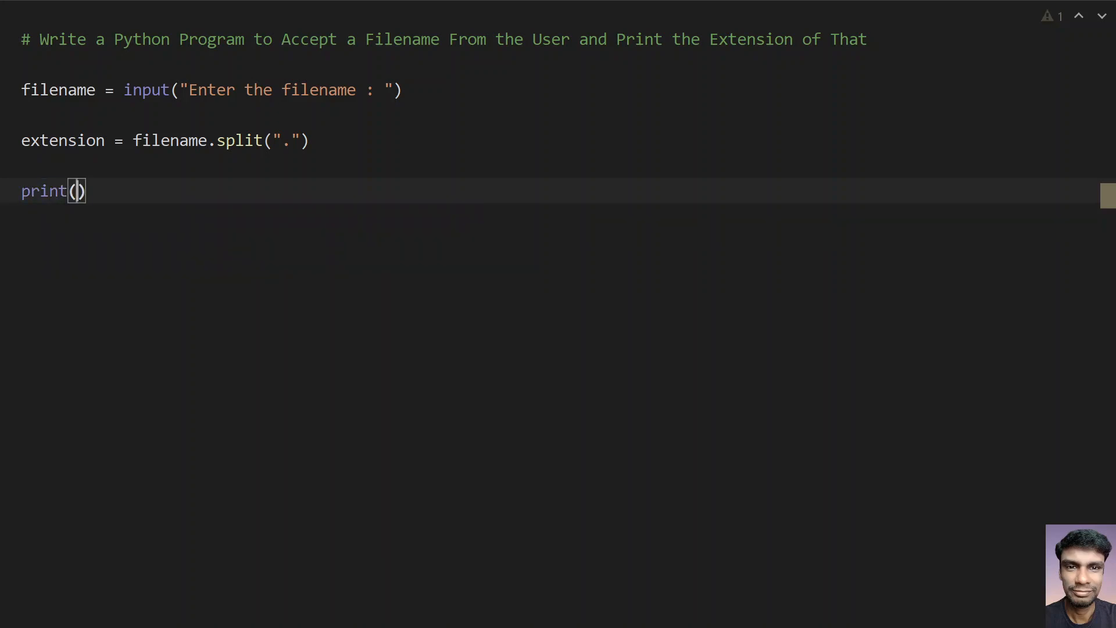
- Write print("File extension is : ", extension[-1]) and begin the inline if
type("\"File \"")
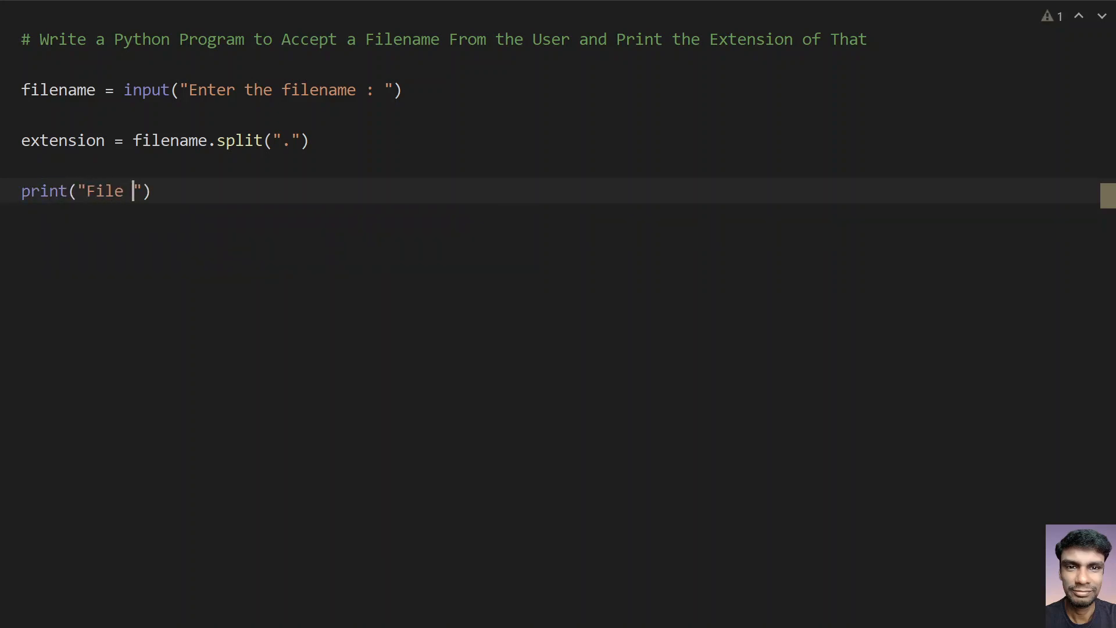
type("extension")
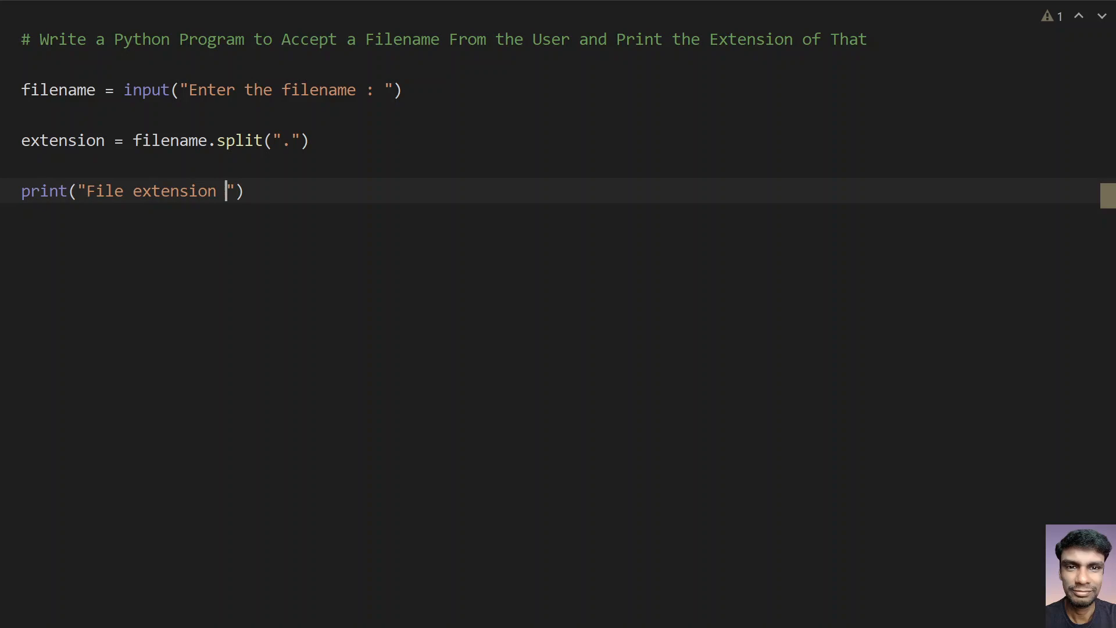
type("is :")
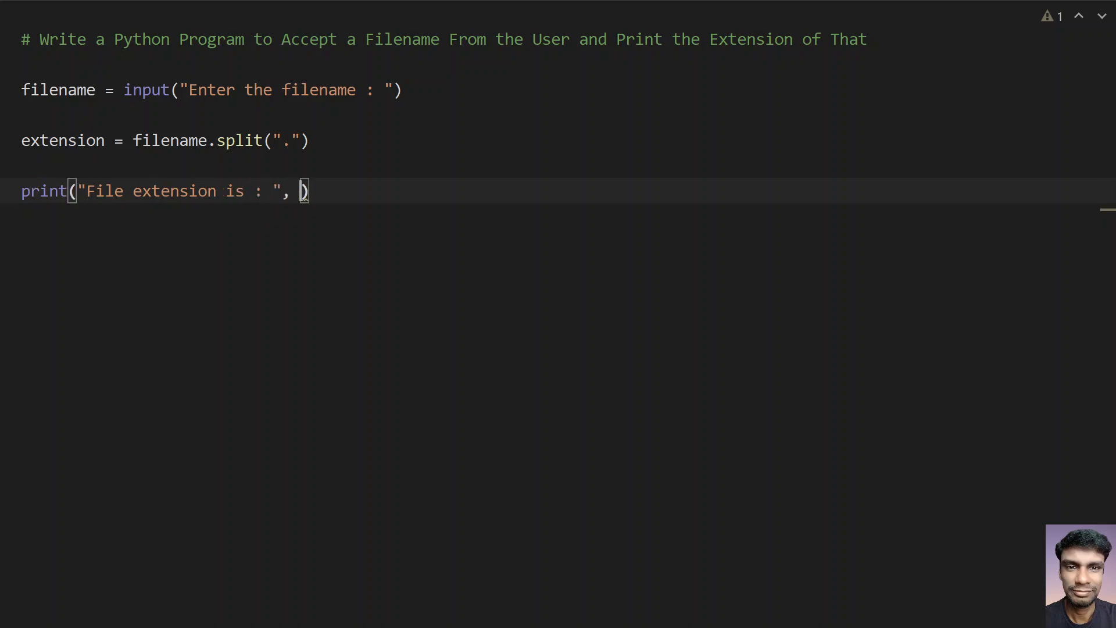
type("extension[")
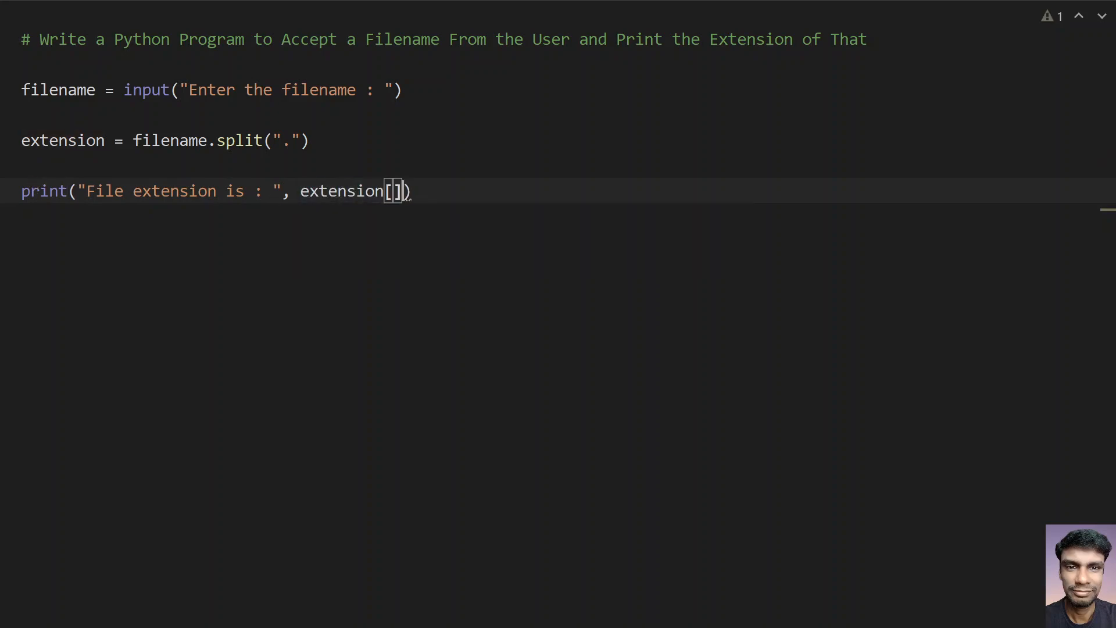
type("-1")
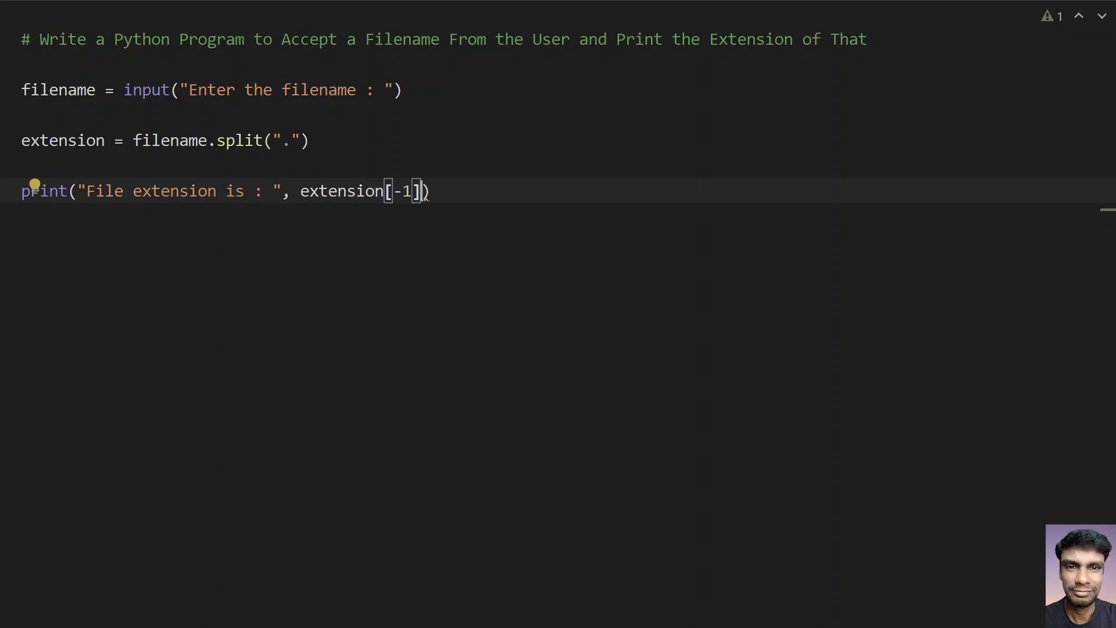
type("i")
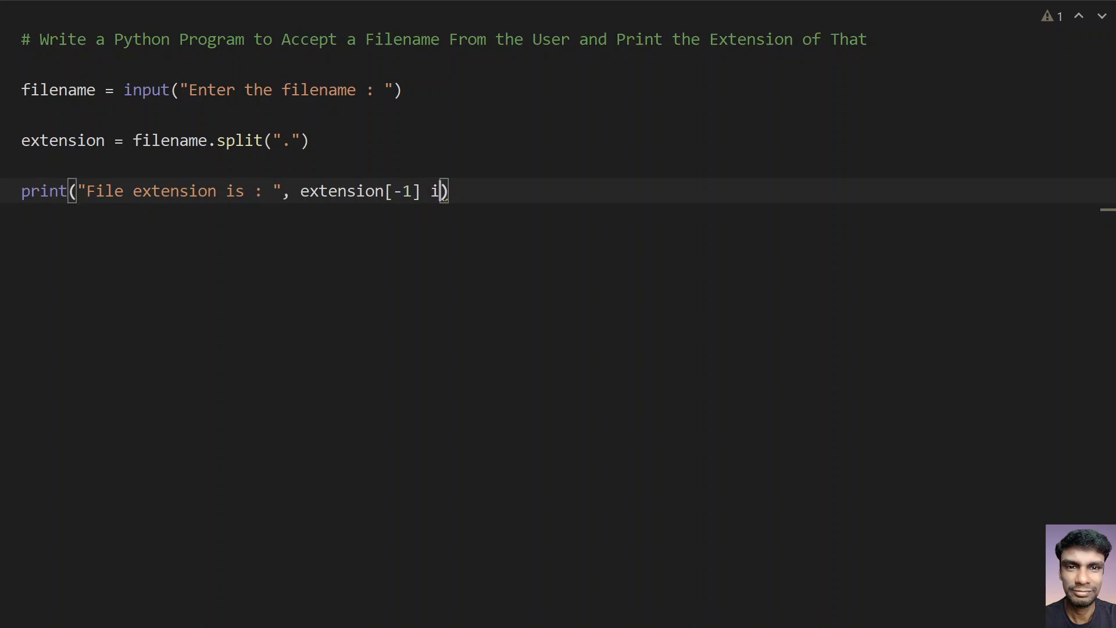
- Add the condition if len(extension) > 1 inside the print call
type("f le")
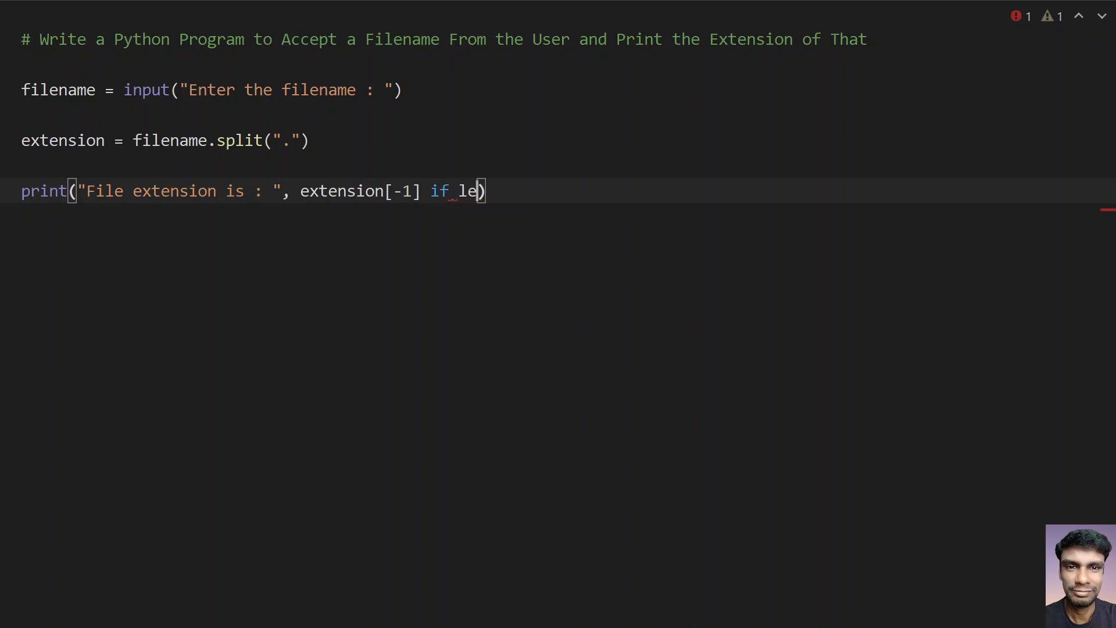
type("n(")
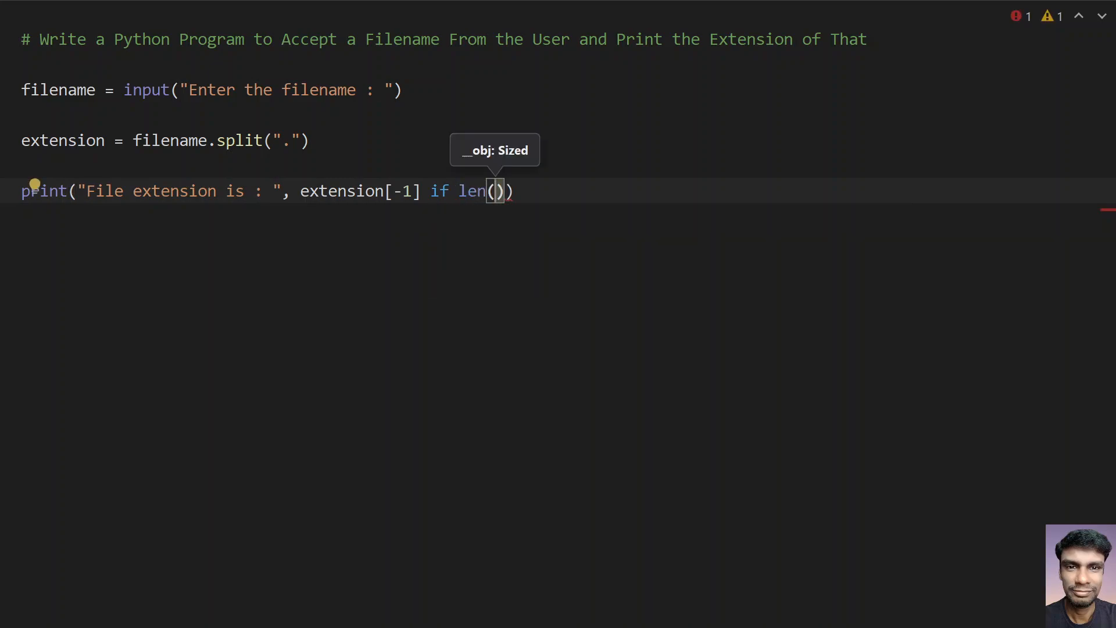
type("en")
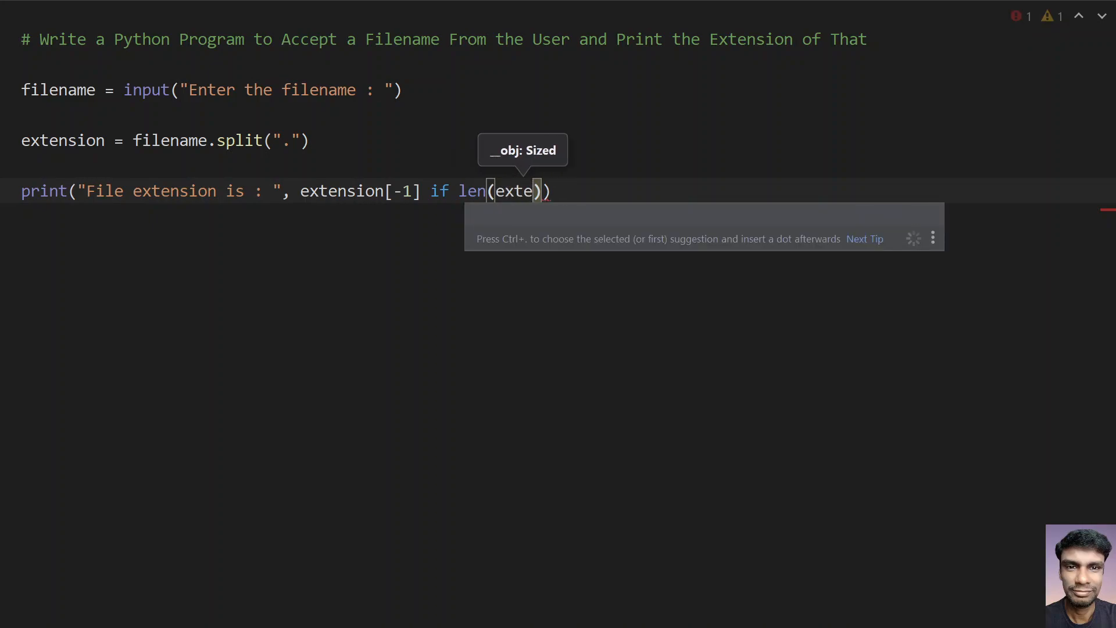
type("nsion")
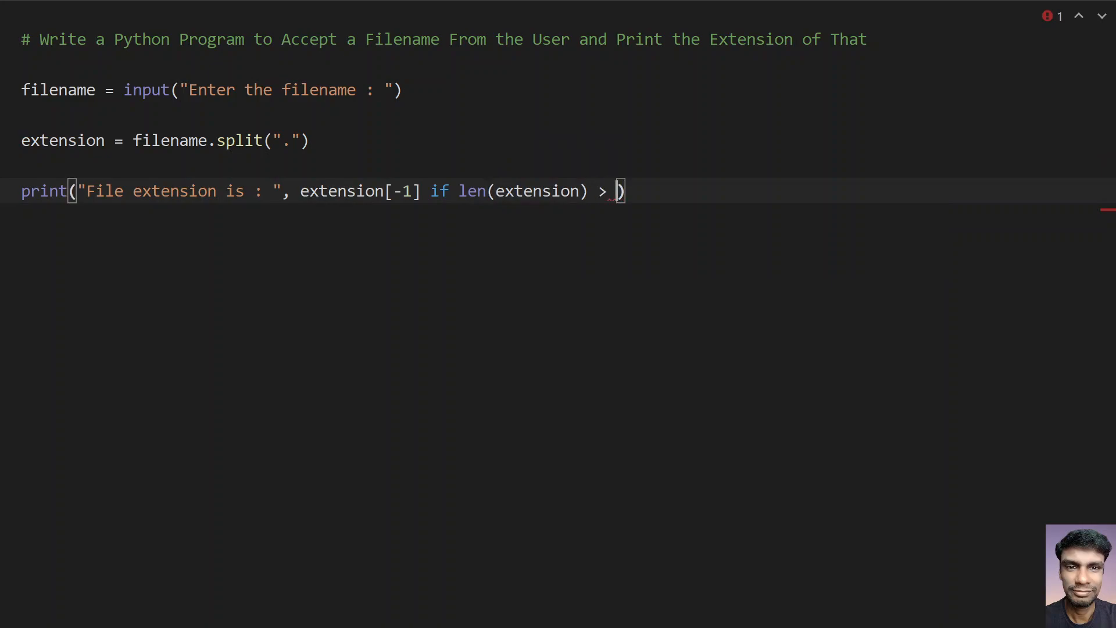
type("1")
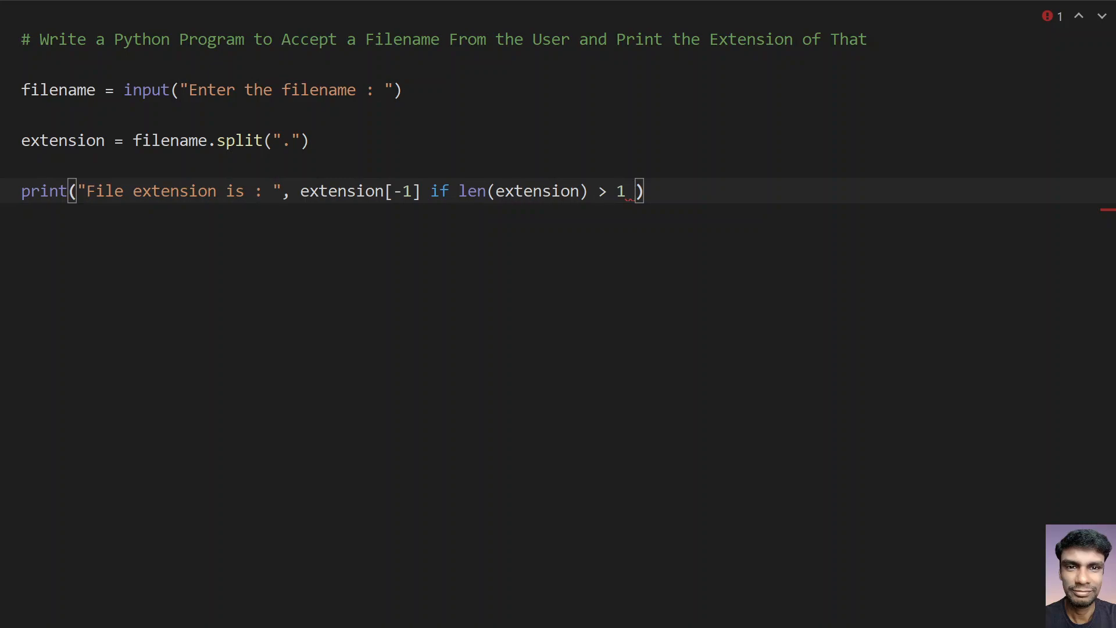
- Add the fallback else "Unknown Extension" to complete the print line
type("else")
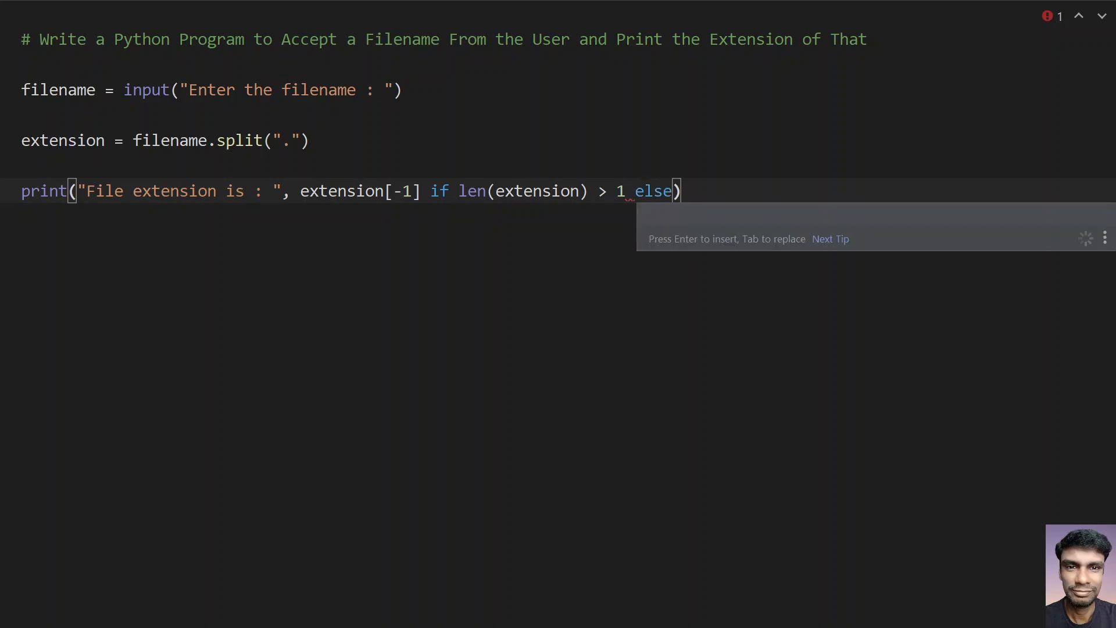
type("\"U\"")
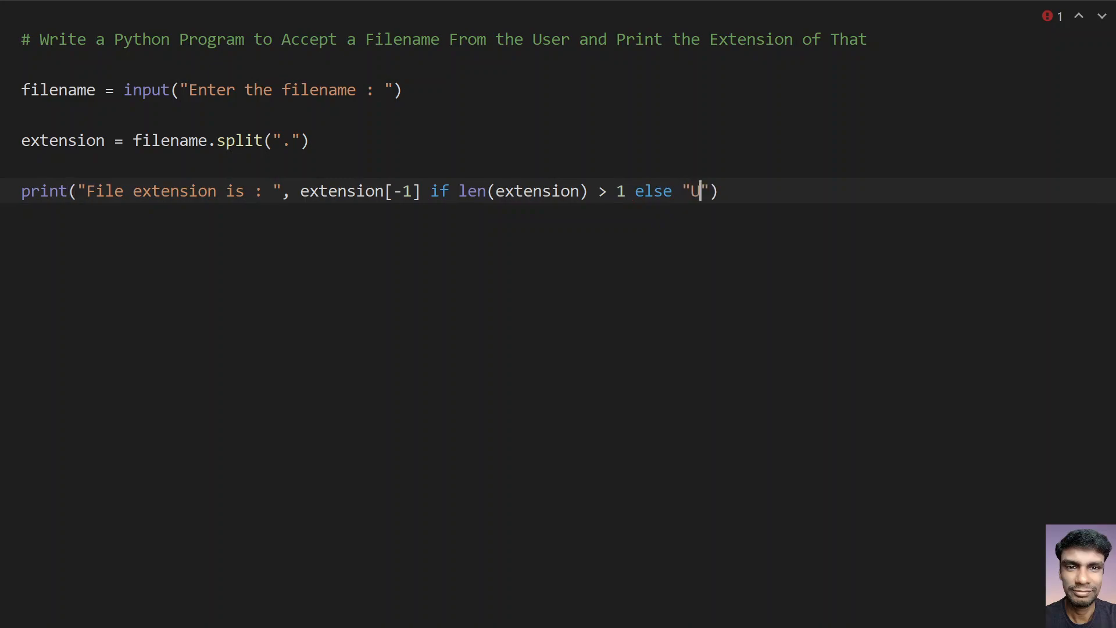
type("nknow E")
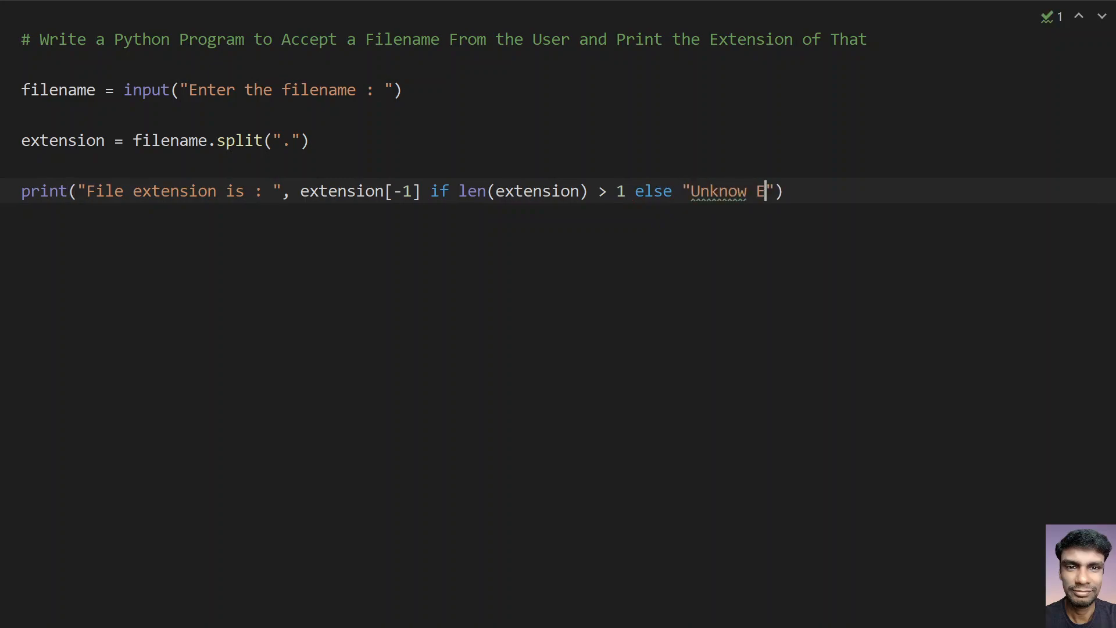
type("n")
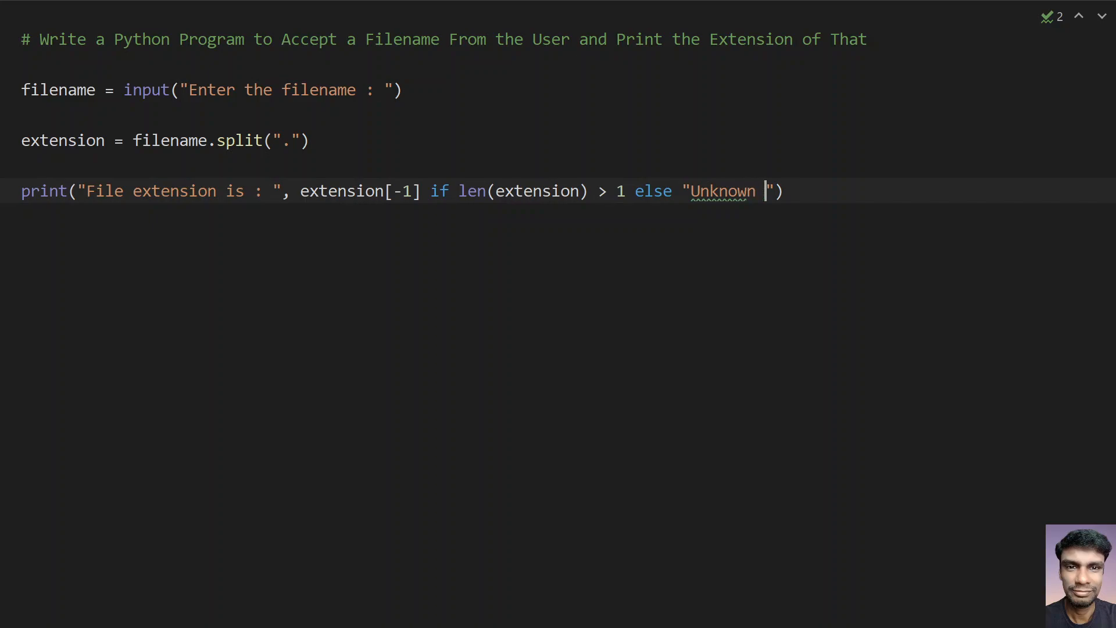
type("Extension")
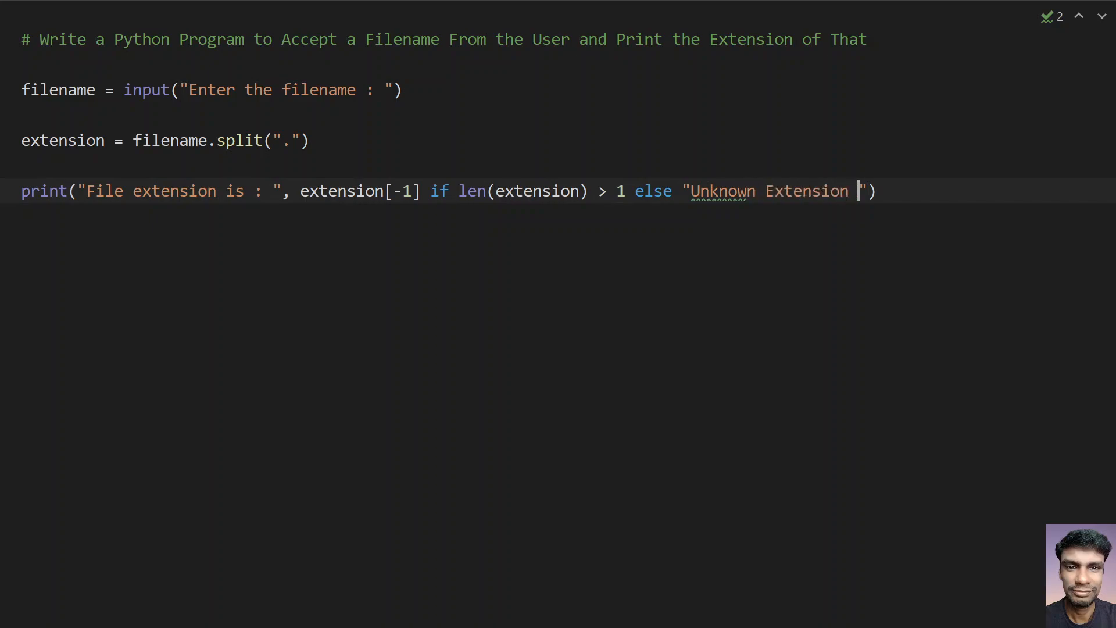
key("Backspace")
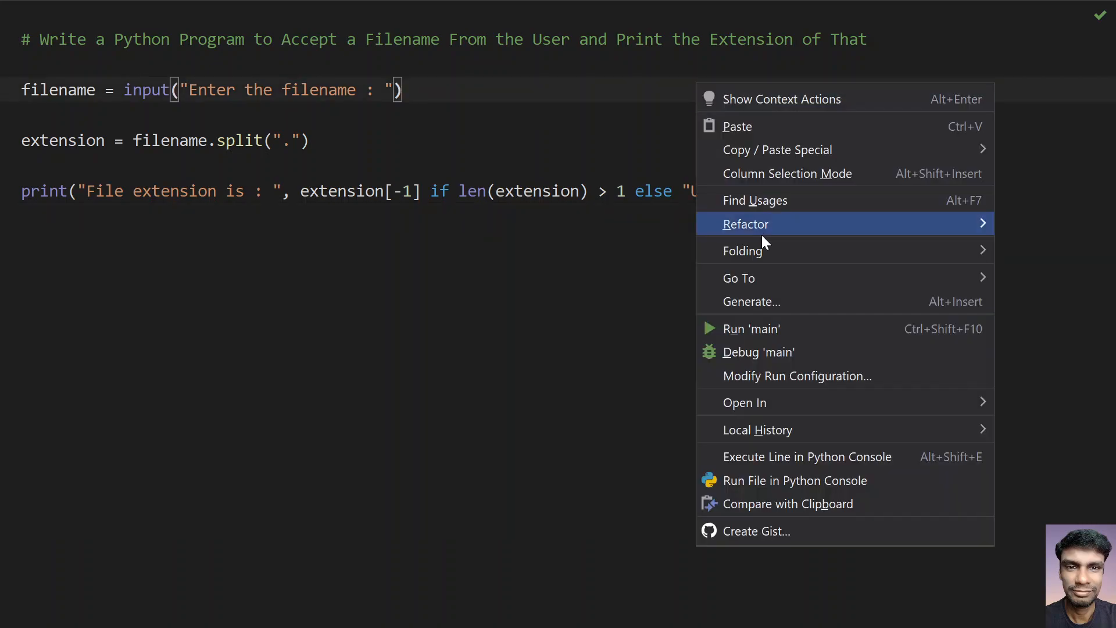
- Run the script with employee.txt to get txt, then rerun it for another test
left_click(750, 328)
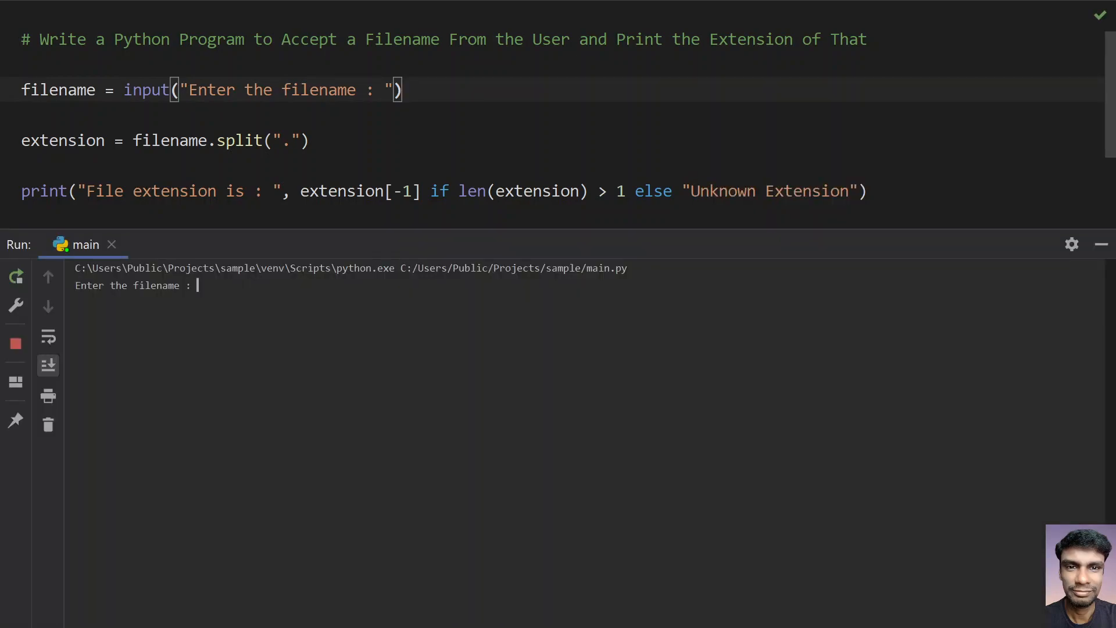
type("empt")
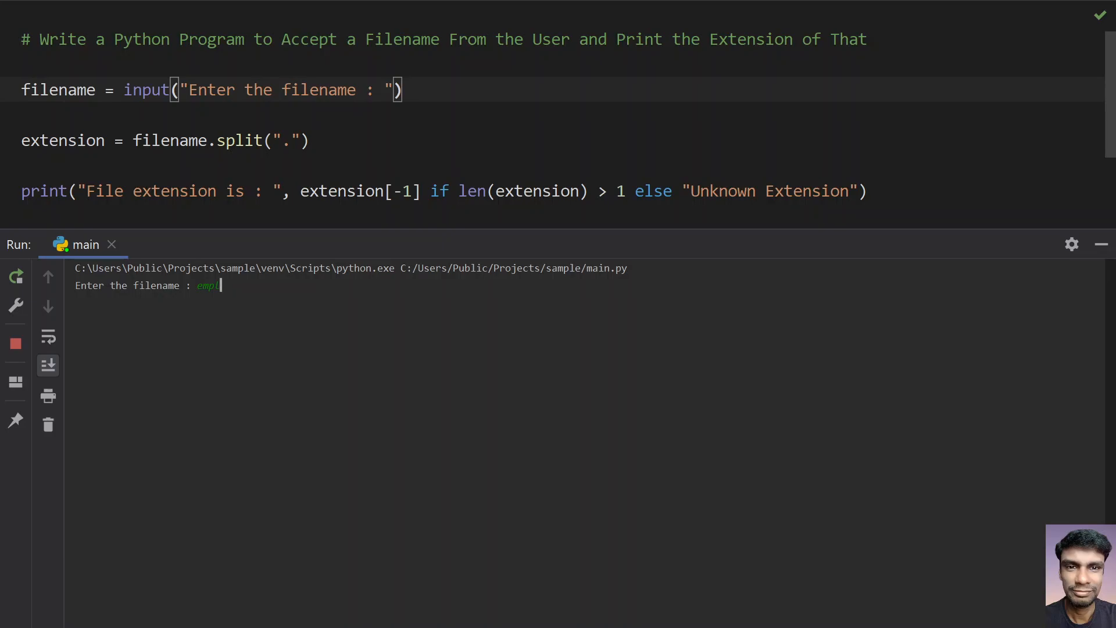
type("oyee.txt")
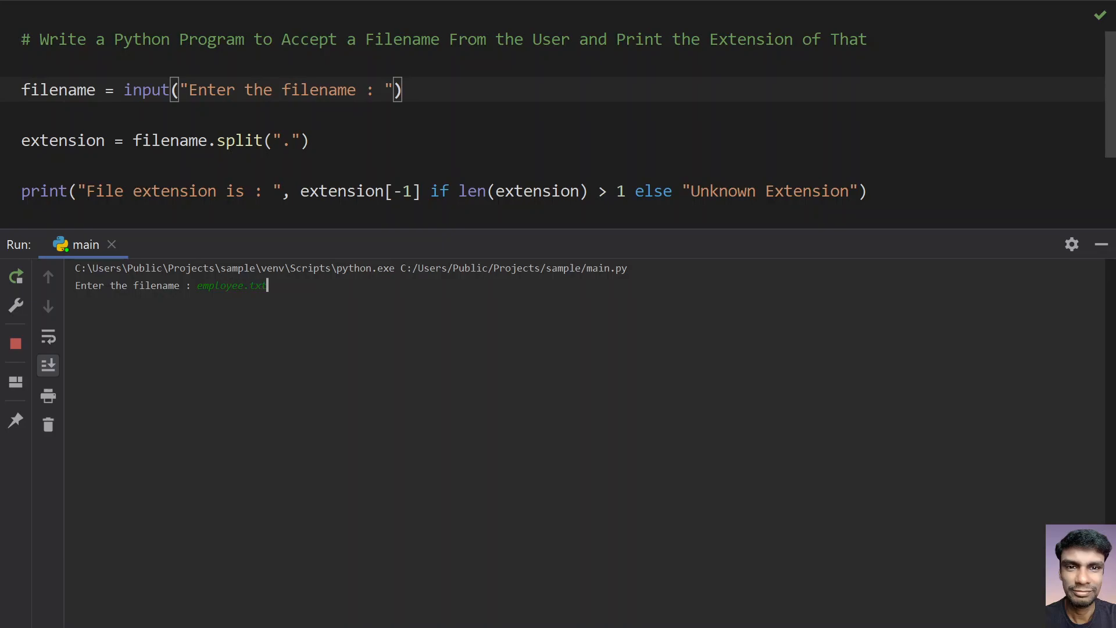
key("Return")
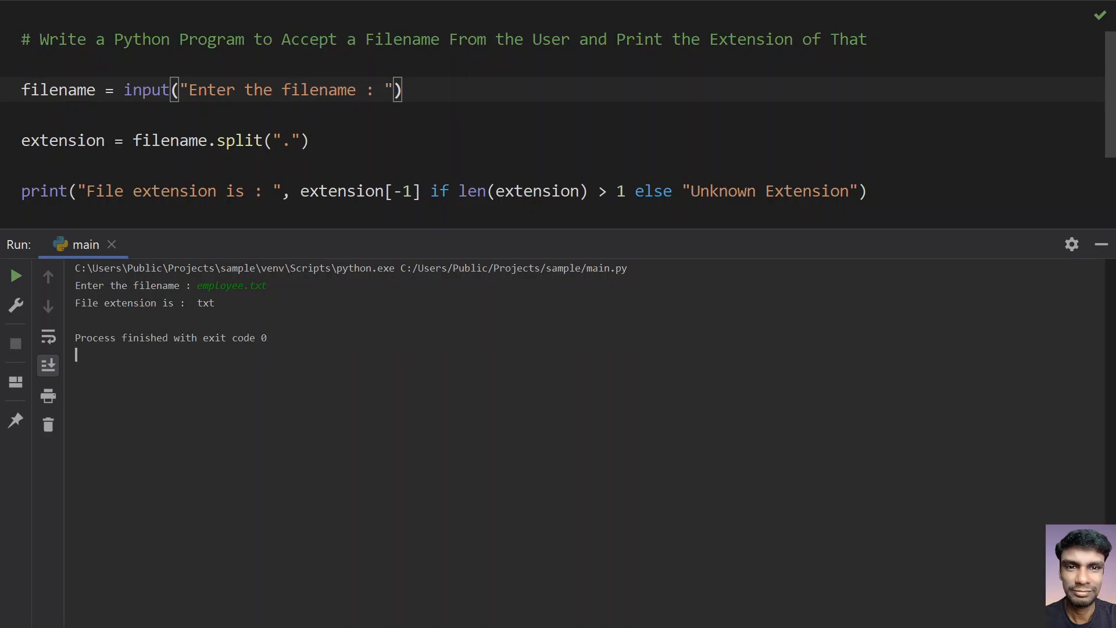
left_click(112, 244)
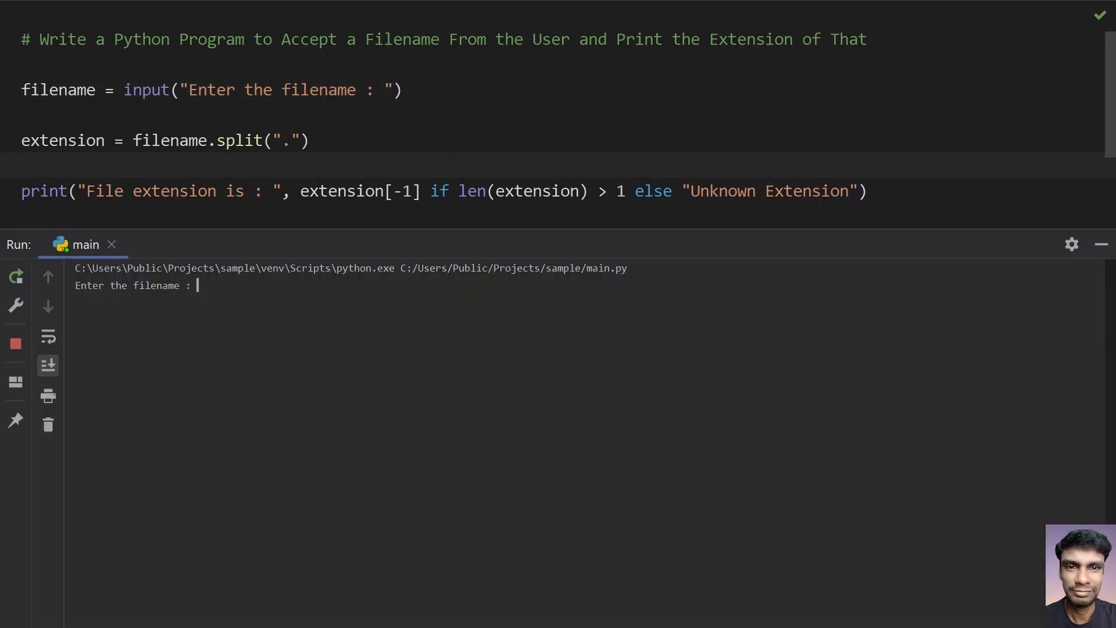
- Enter a student filename at the prompt as the second test
type("studen")
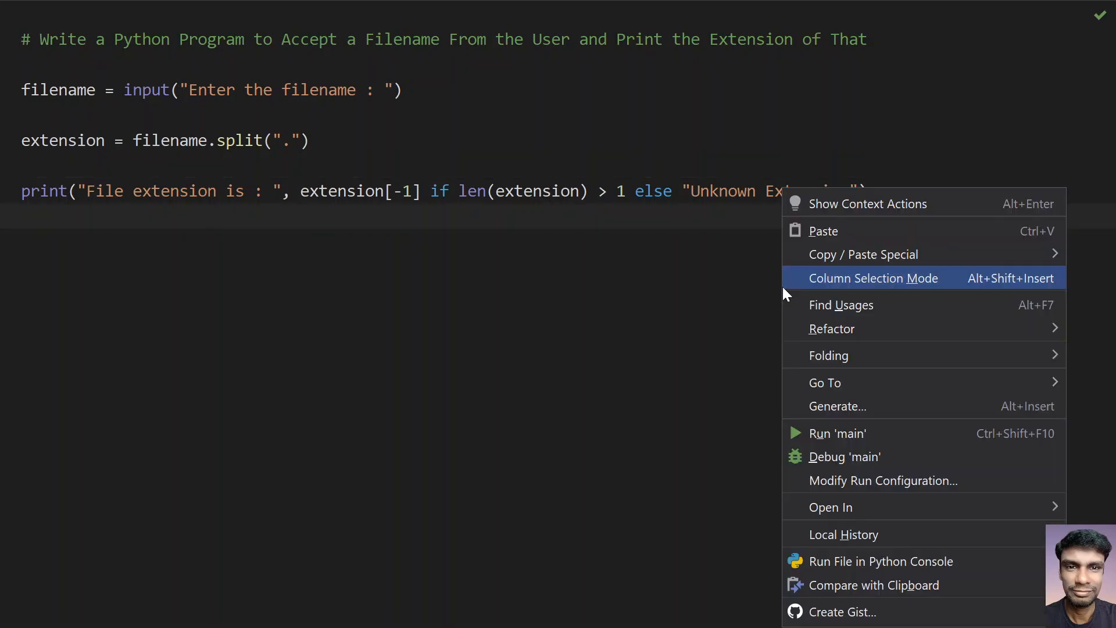
- Run the script again and start entering a filename beginning with jingl
left_click(838, 432)
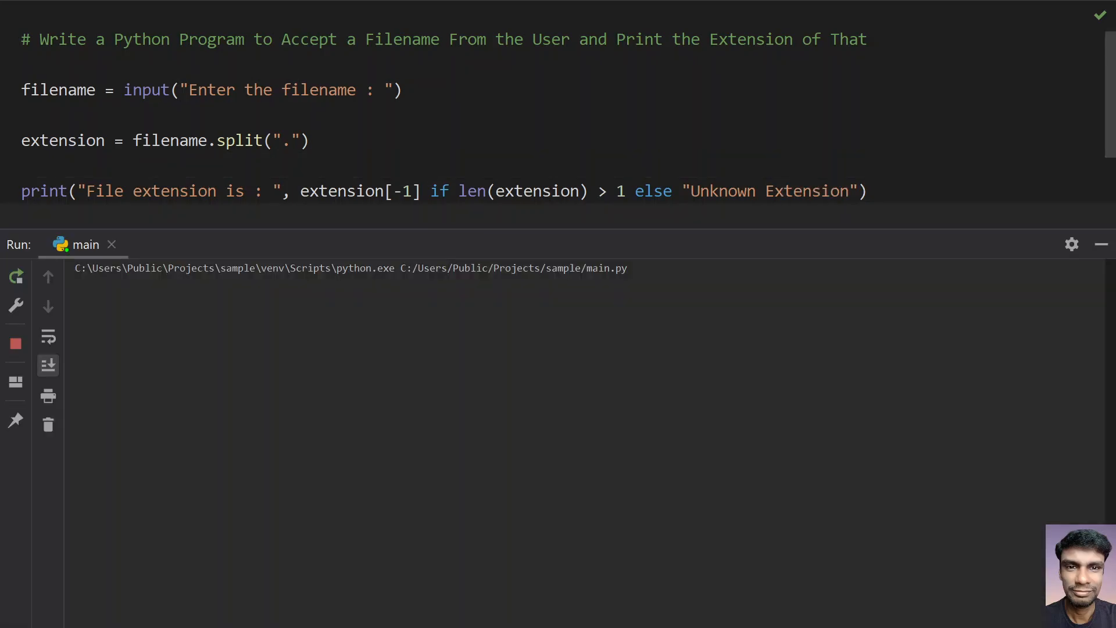
left_click(15, 276)
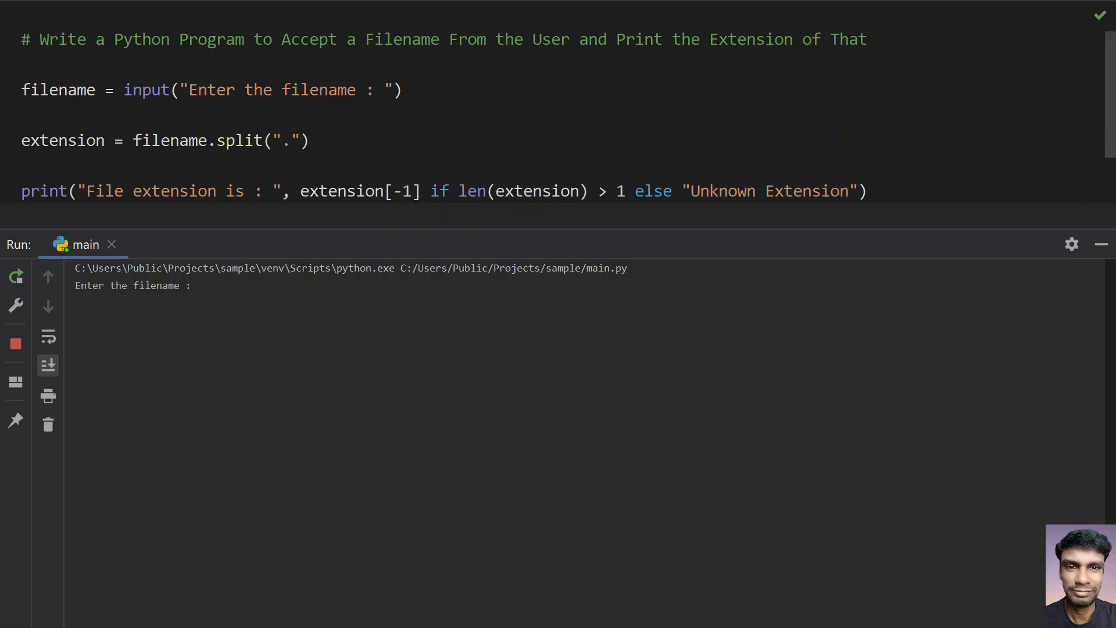
type("jingl")
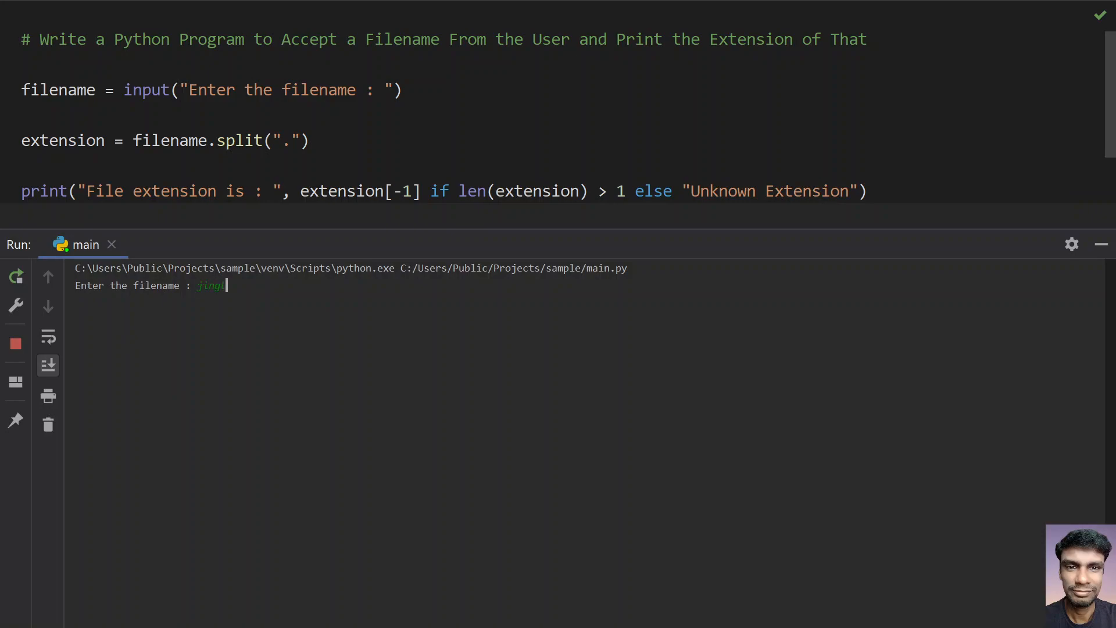